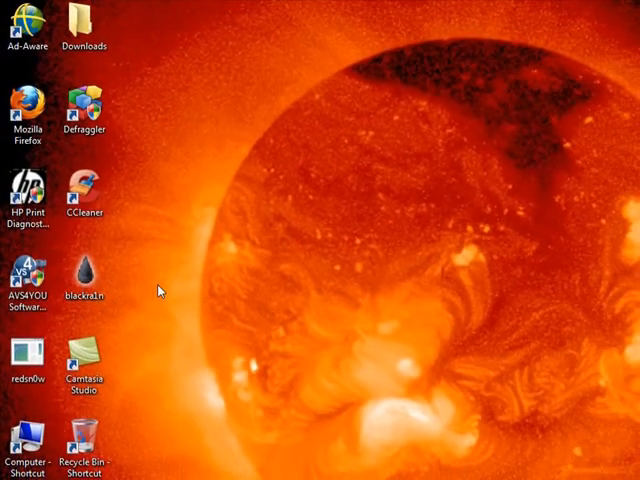
mouse_move(180, 283)
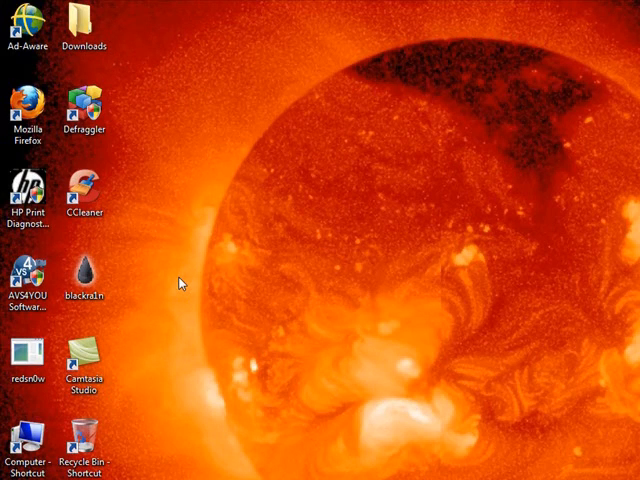
mouse_move(362, 280)
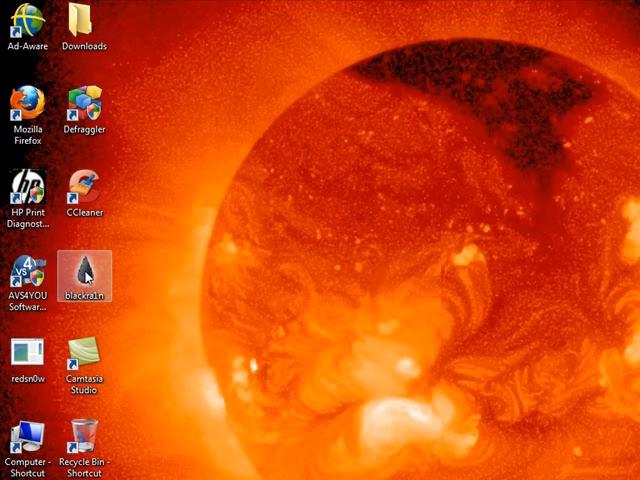
Launch blackra1n from its desktop icon and allow it past the security warning
double_click(84, 275)
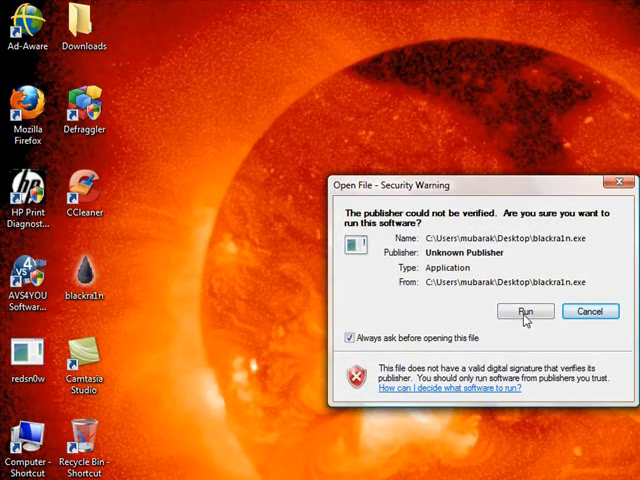
click(530, 310)
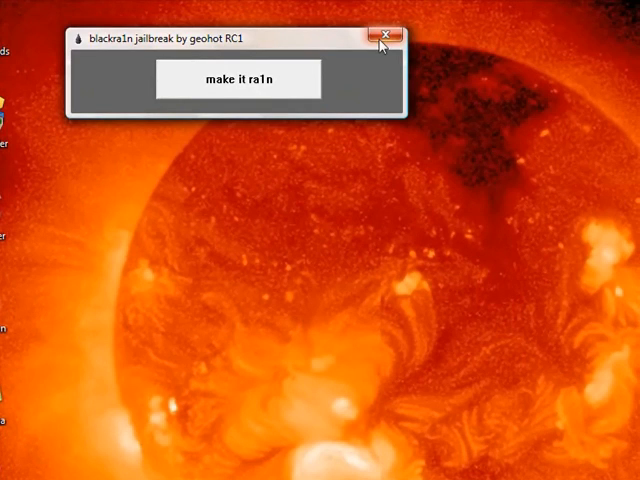
Close the blackra1n jailbreak window and click an empty spot on the desktop
click(384, 34)
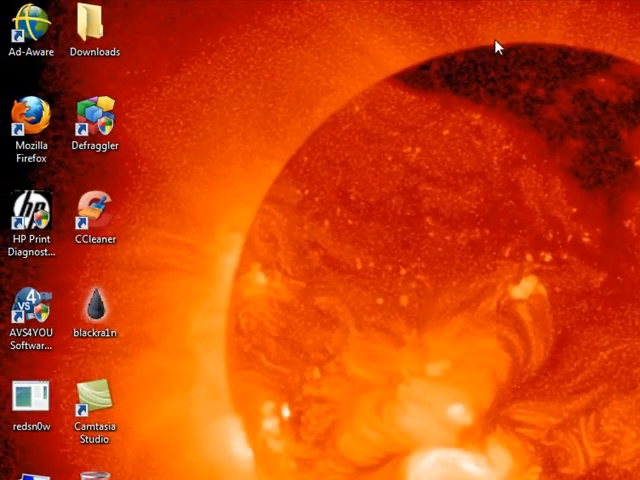
mouse_move(255, 240)
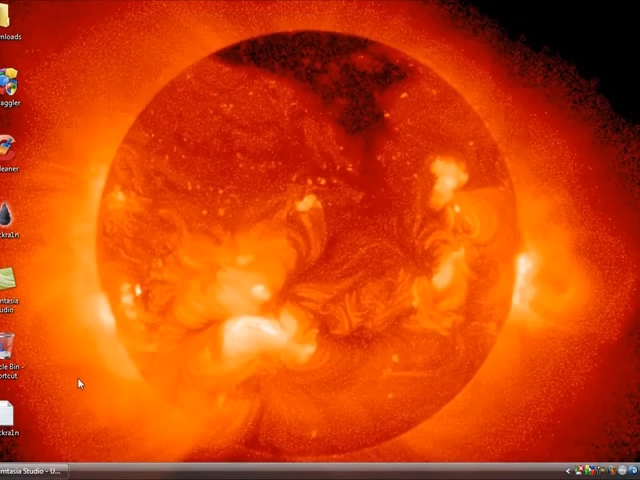
mouse_move(84, 235)
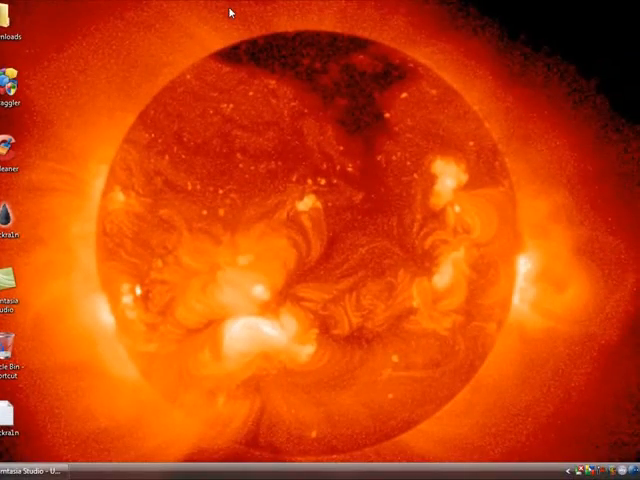
mouse_move(105, 13)
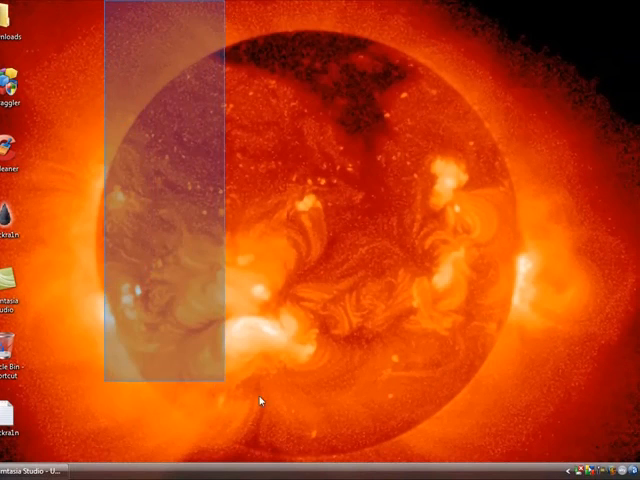
click(262, 401)
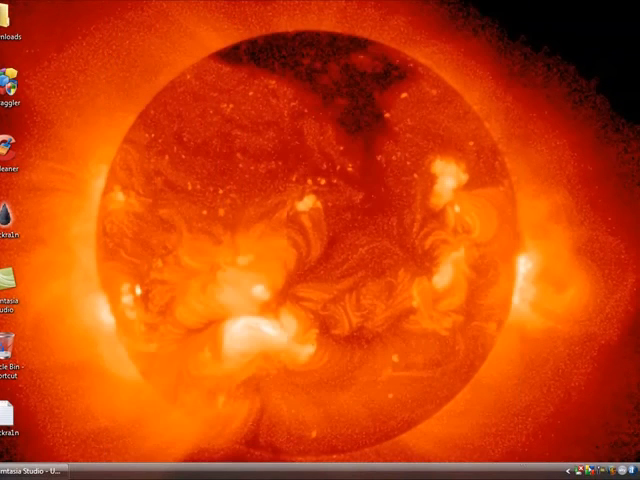